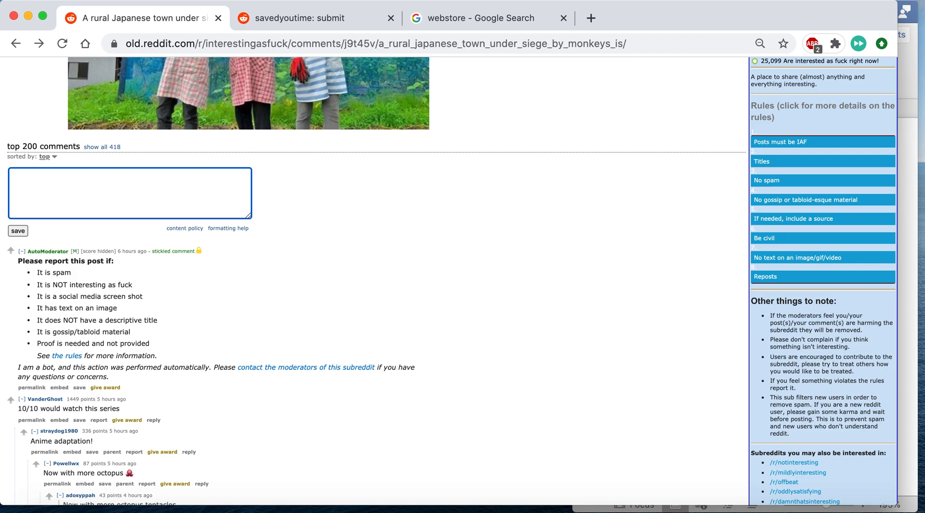
- Draft the comment "This is crazy!" on the monkey-town post and select the word crazy
type("This is crazy")
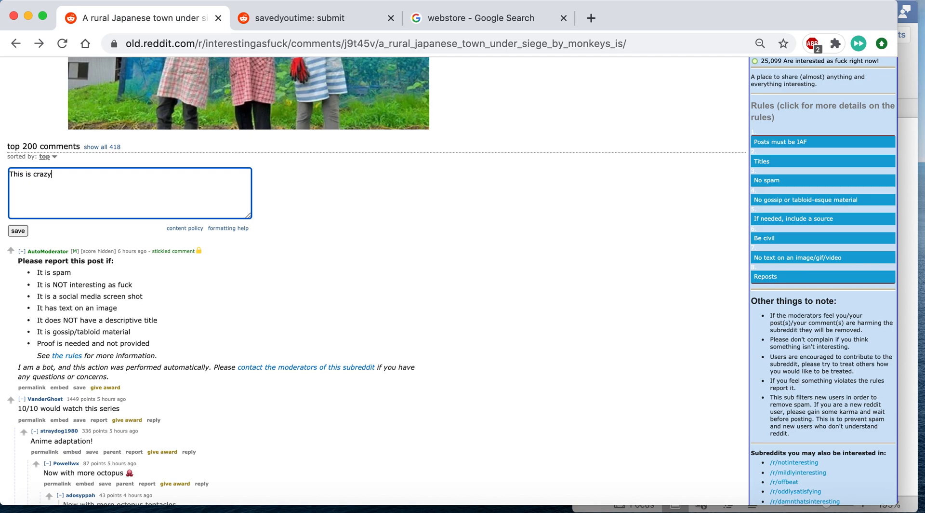
type("!")
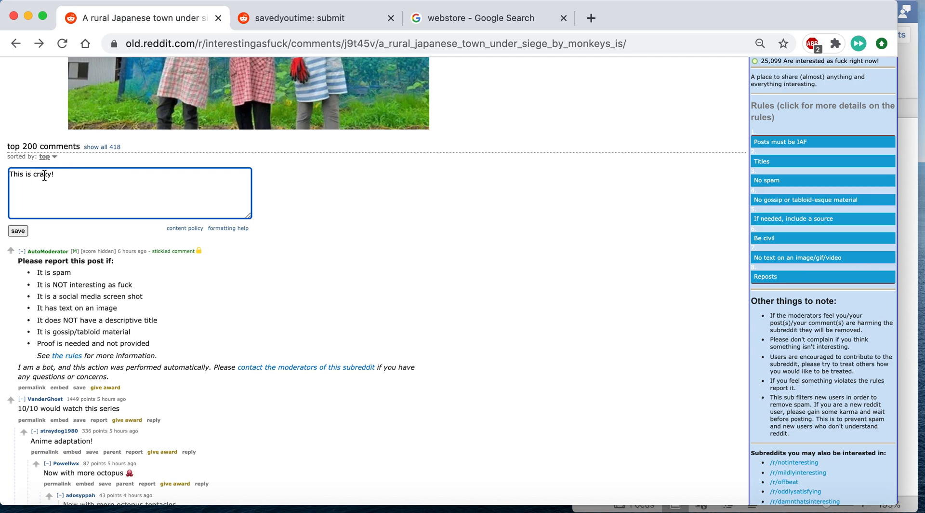
double_click(41, 174)
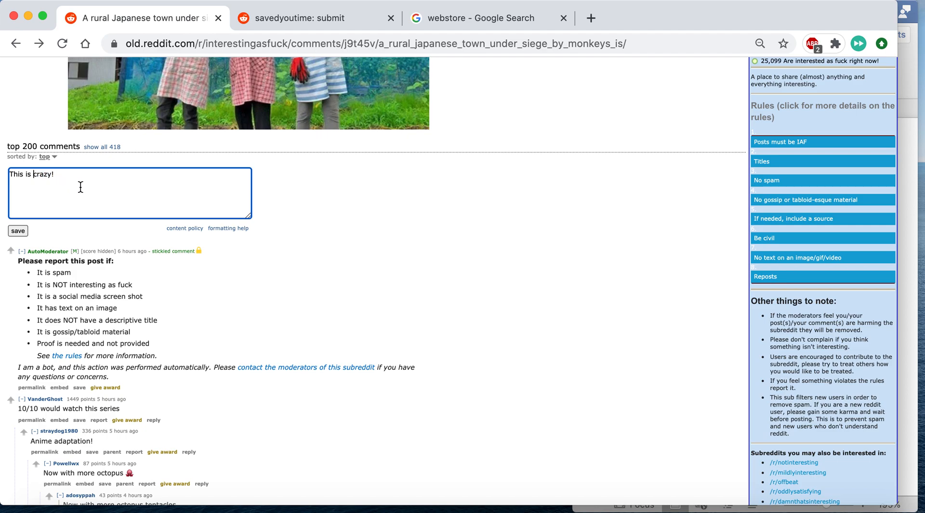
- Show the formatting help and wrap crazy! in ** so the draft reads "This is **crazy!**"
left_click(228, 227)
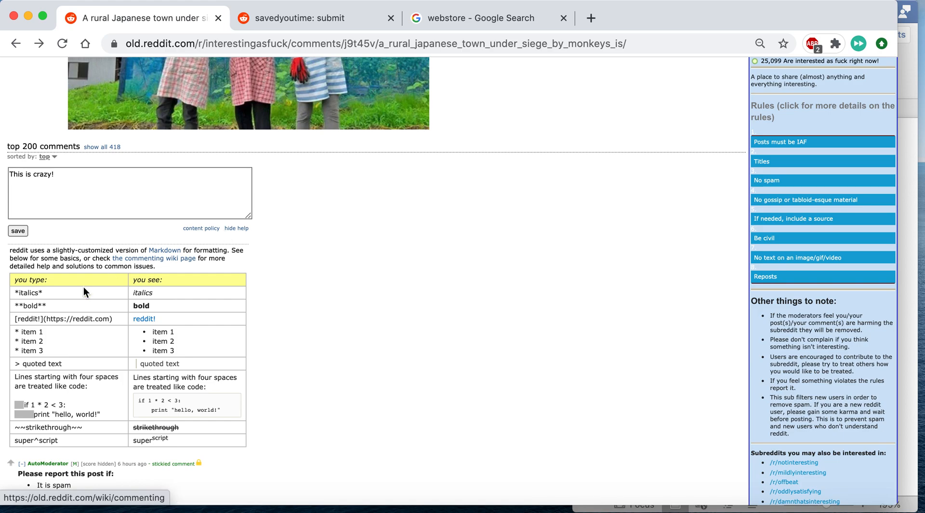
left_click(56, 179)
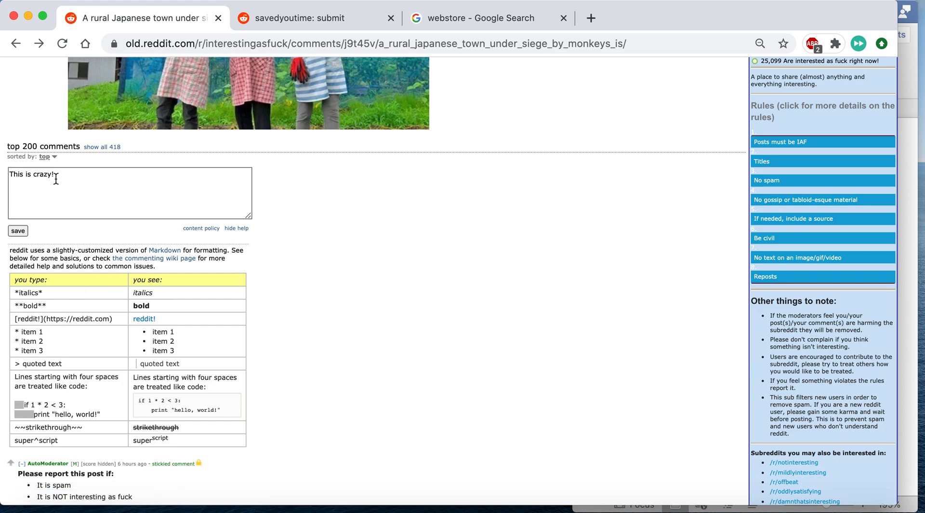
left_click(33, 173)
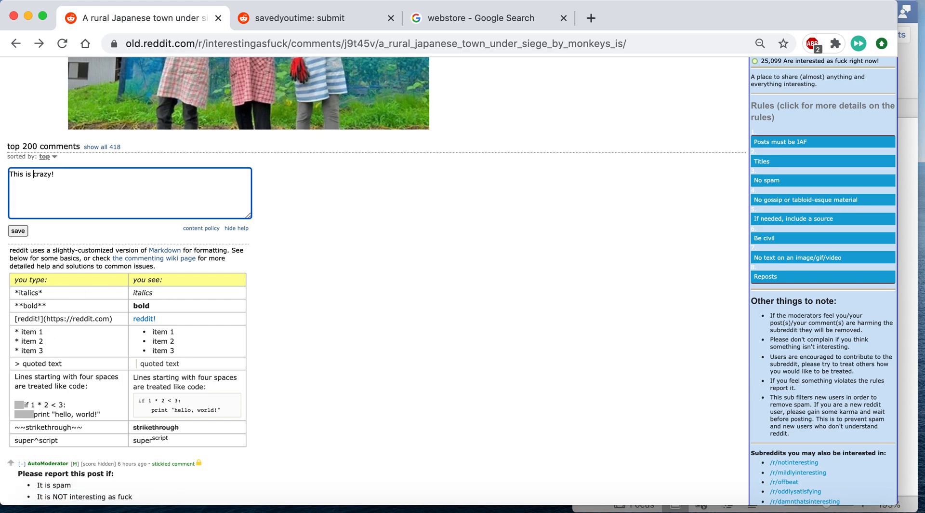
type("**")
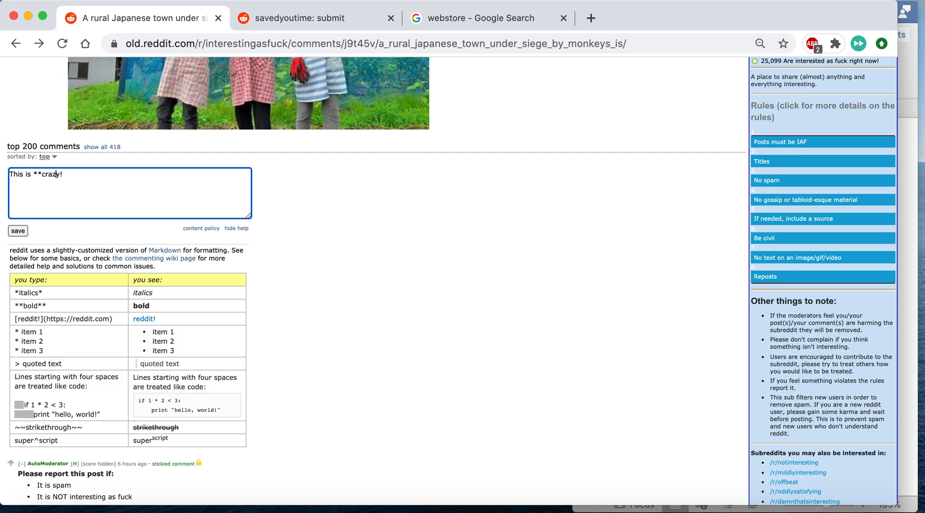
type("**")
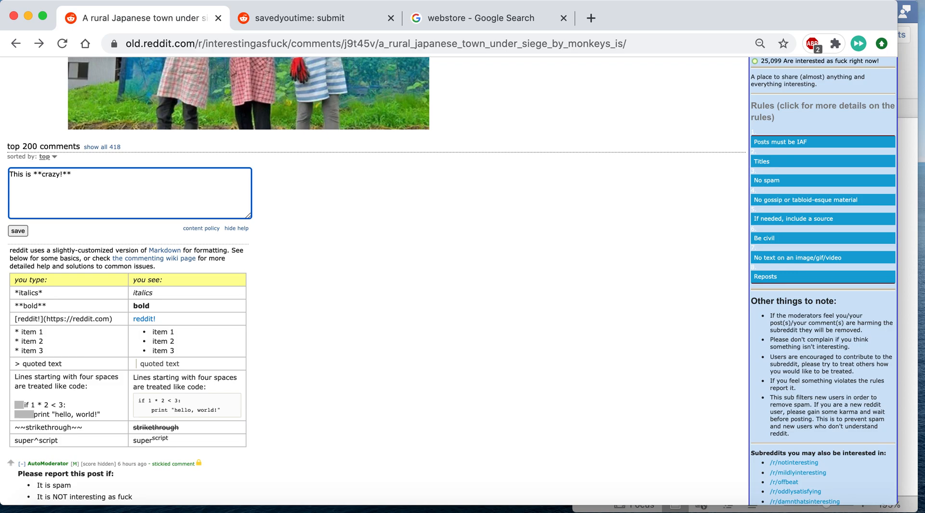
mouse_move(110, 187)
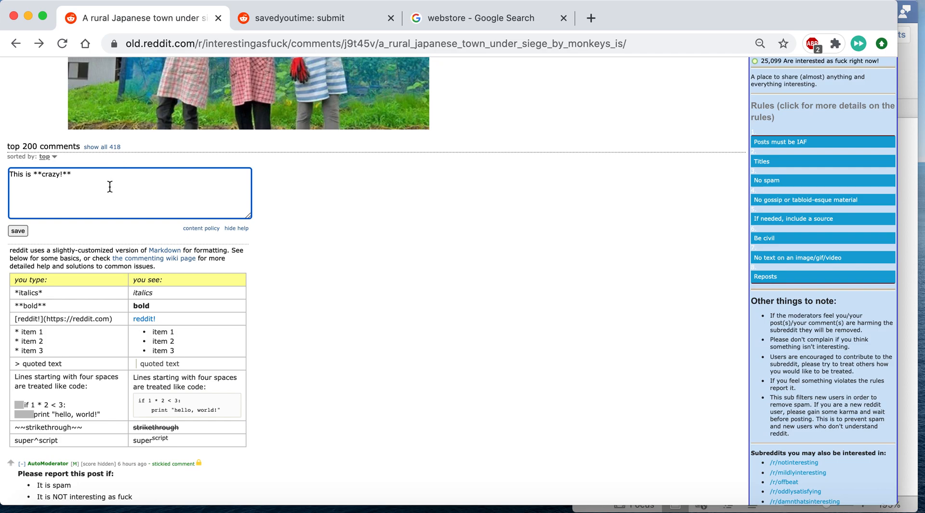
mouse_move(40, 373)
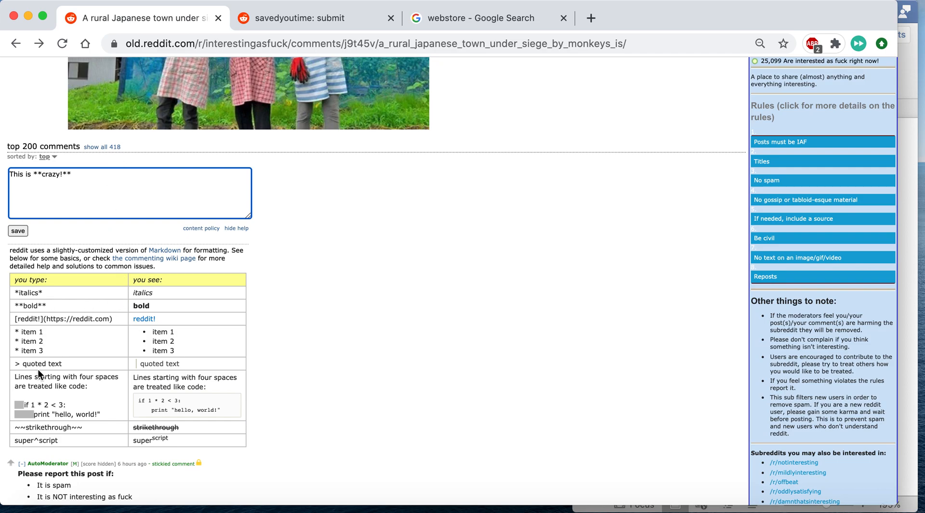
mouse_move(485, 6)
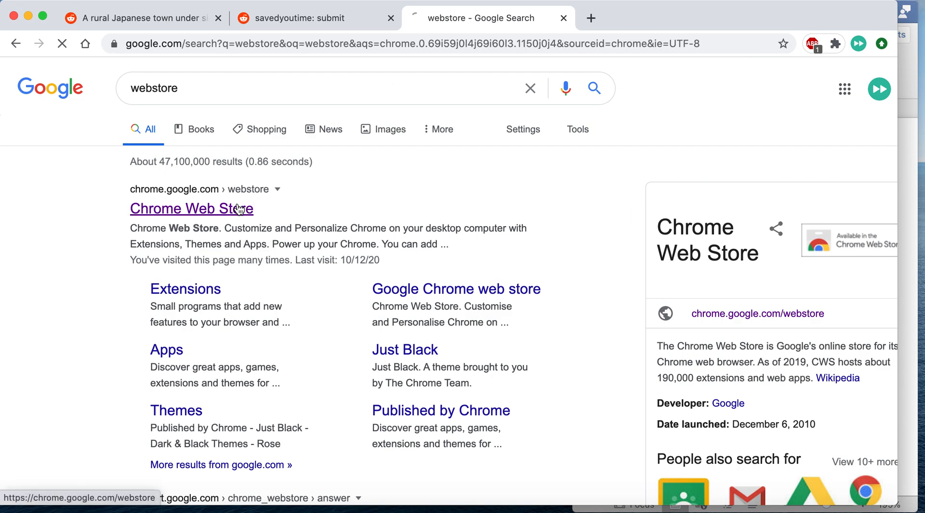
- Search the Chrome Web Store for "paste as markdown" and add the Paste as Markdown extension
left_click(191, 208)
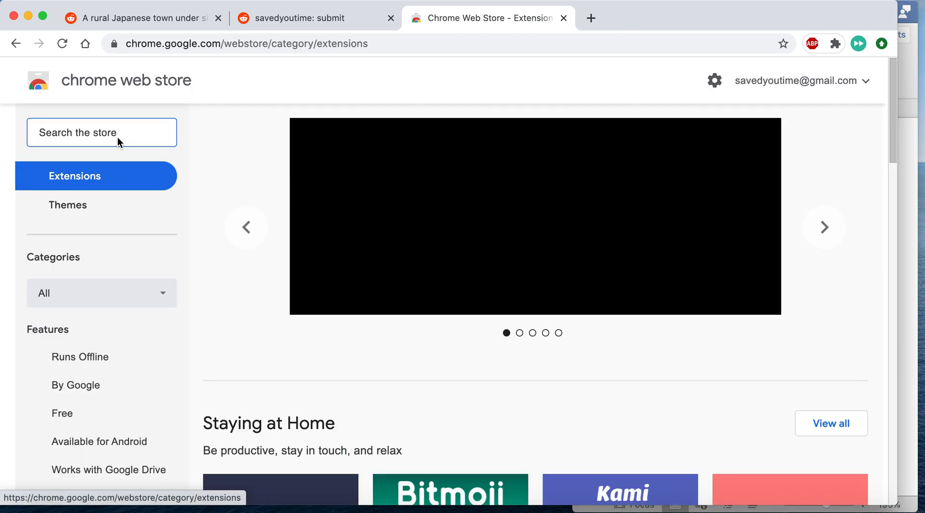
type("paste a")
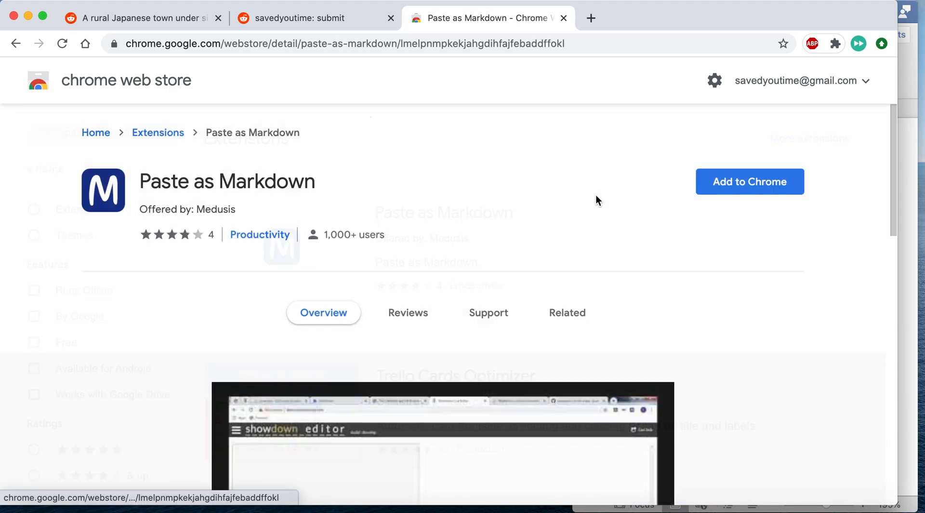
left_click(750, 182)
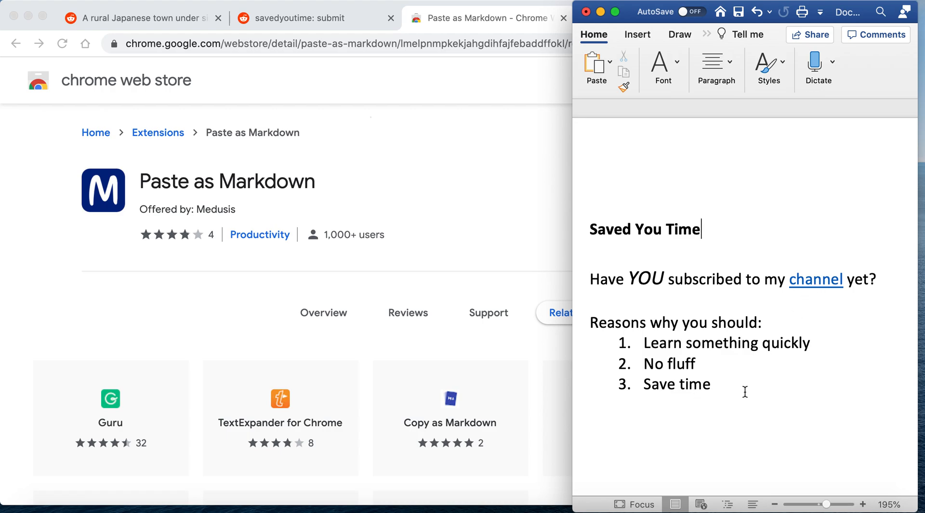
- Copy the entire formatted Word note and return to the Reddit submit tab
key("cmd+a")
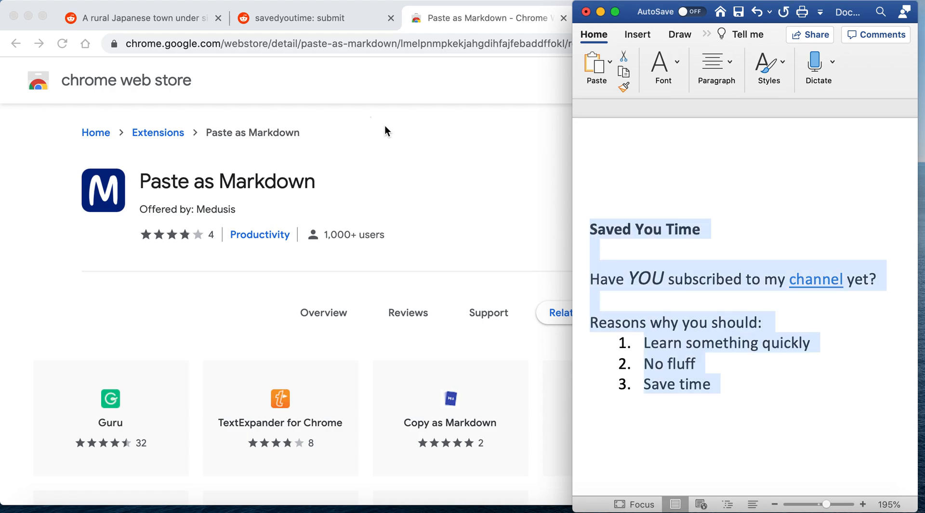
left_click(304, 17)
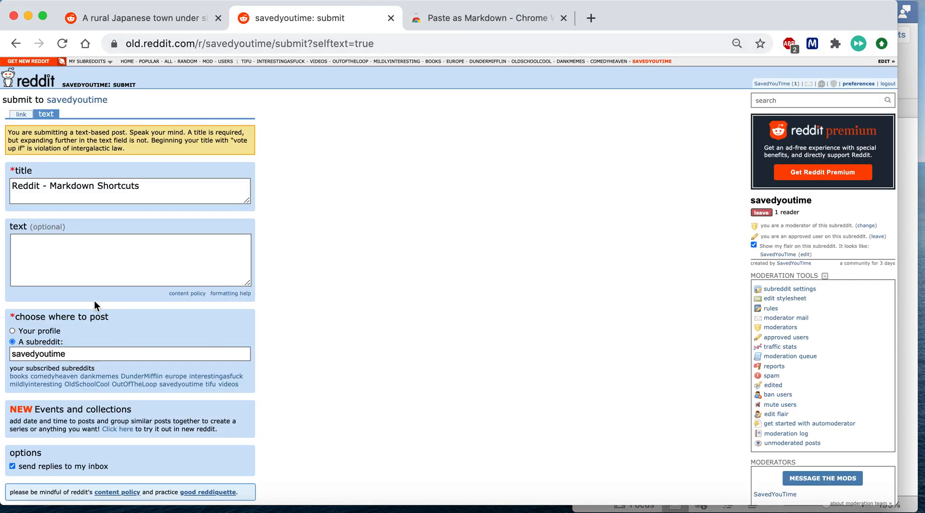
mouse_move(117, 247)
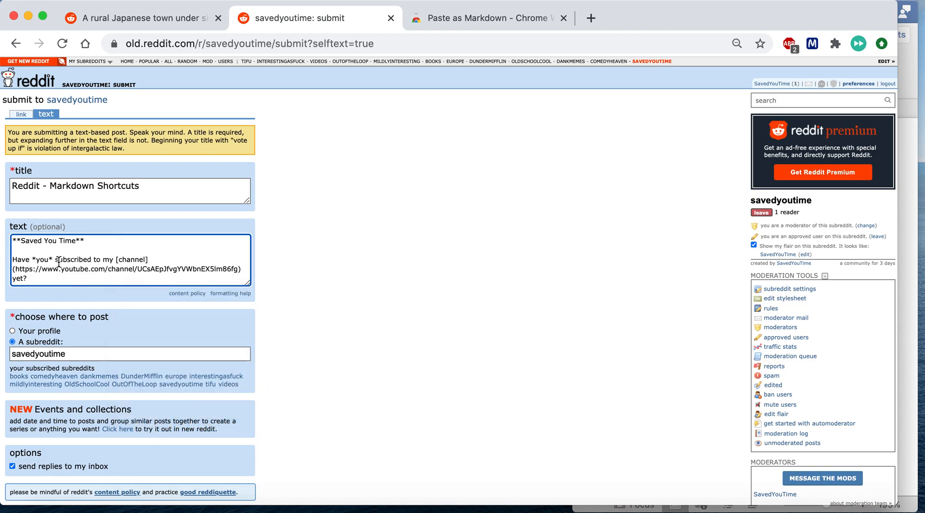
- Paste the Word note as Markdown into the post body and scroll to the submit button
scroll("down", 3)
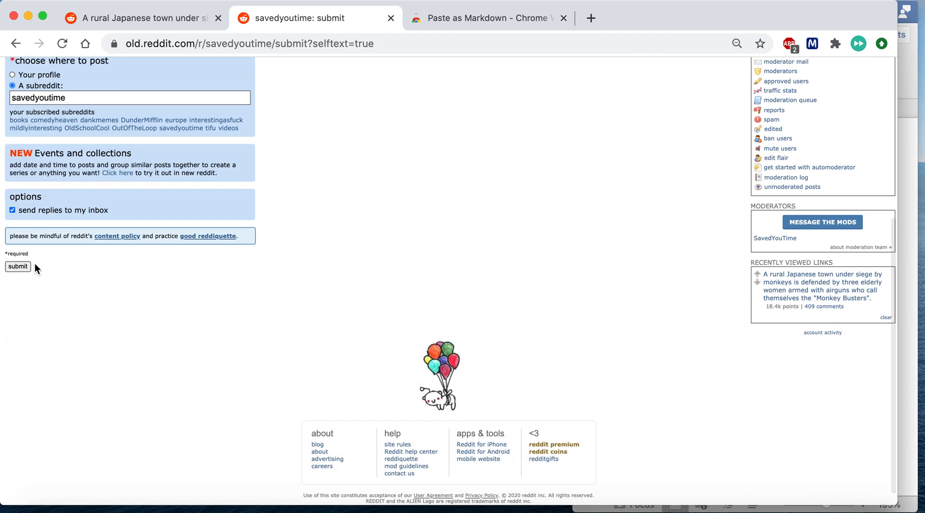